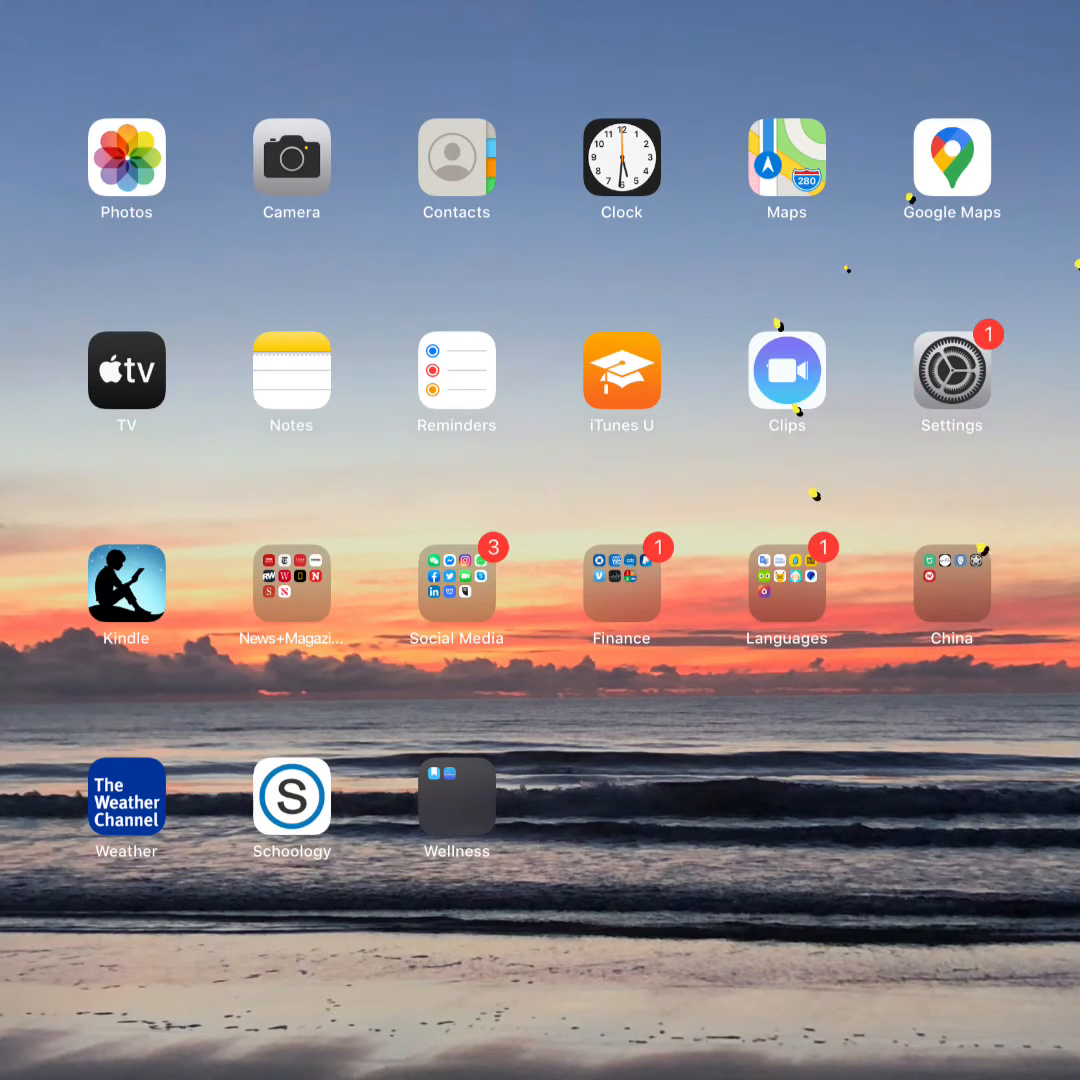
# Launch the Settings app from the Home Screen
pyautogui.click(951, 370)
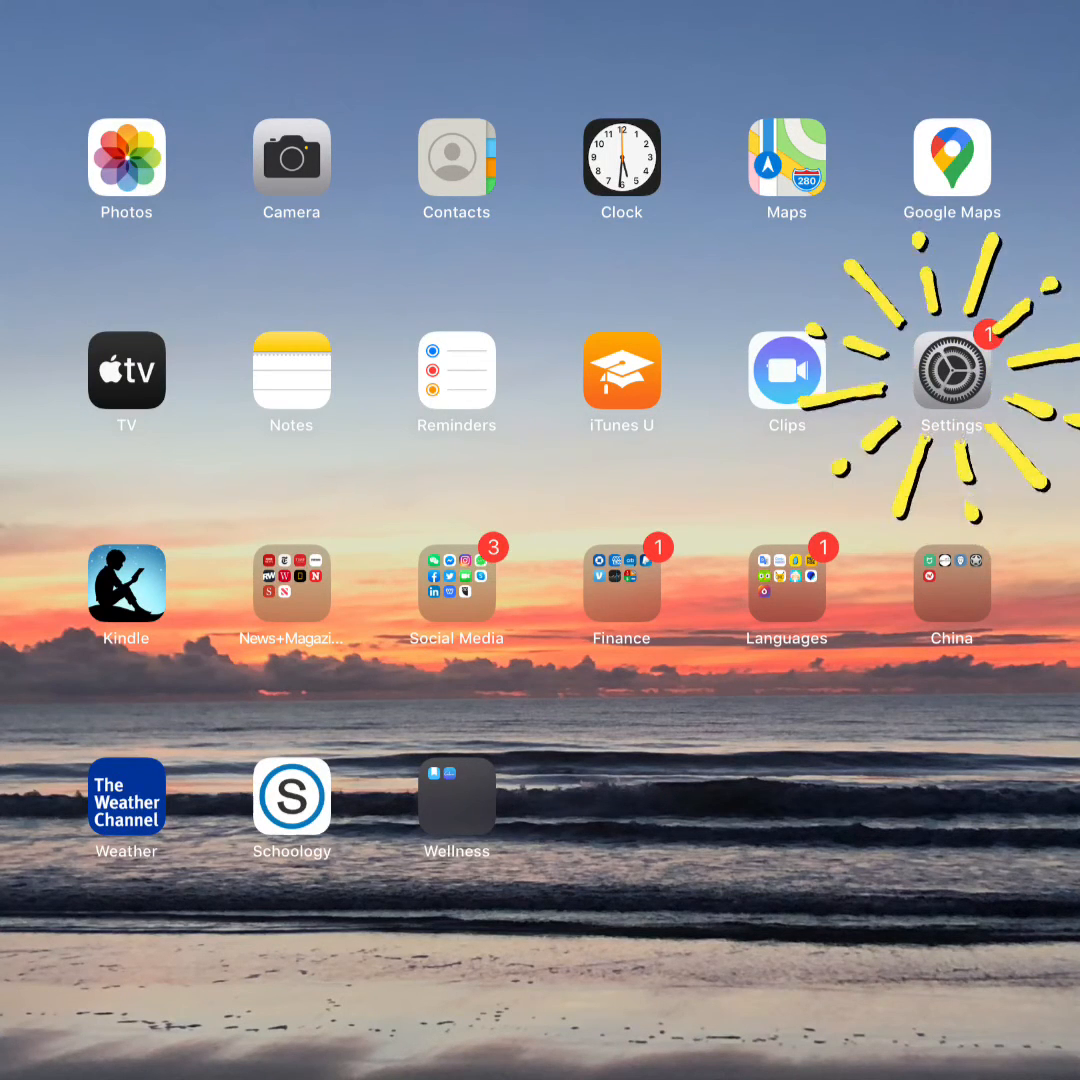
# Add Screen Recording to Control Center via Customize Controls in Settings
pyautogui.click(951, 369)
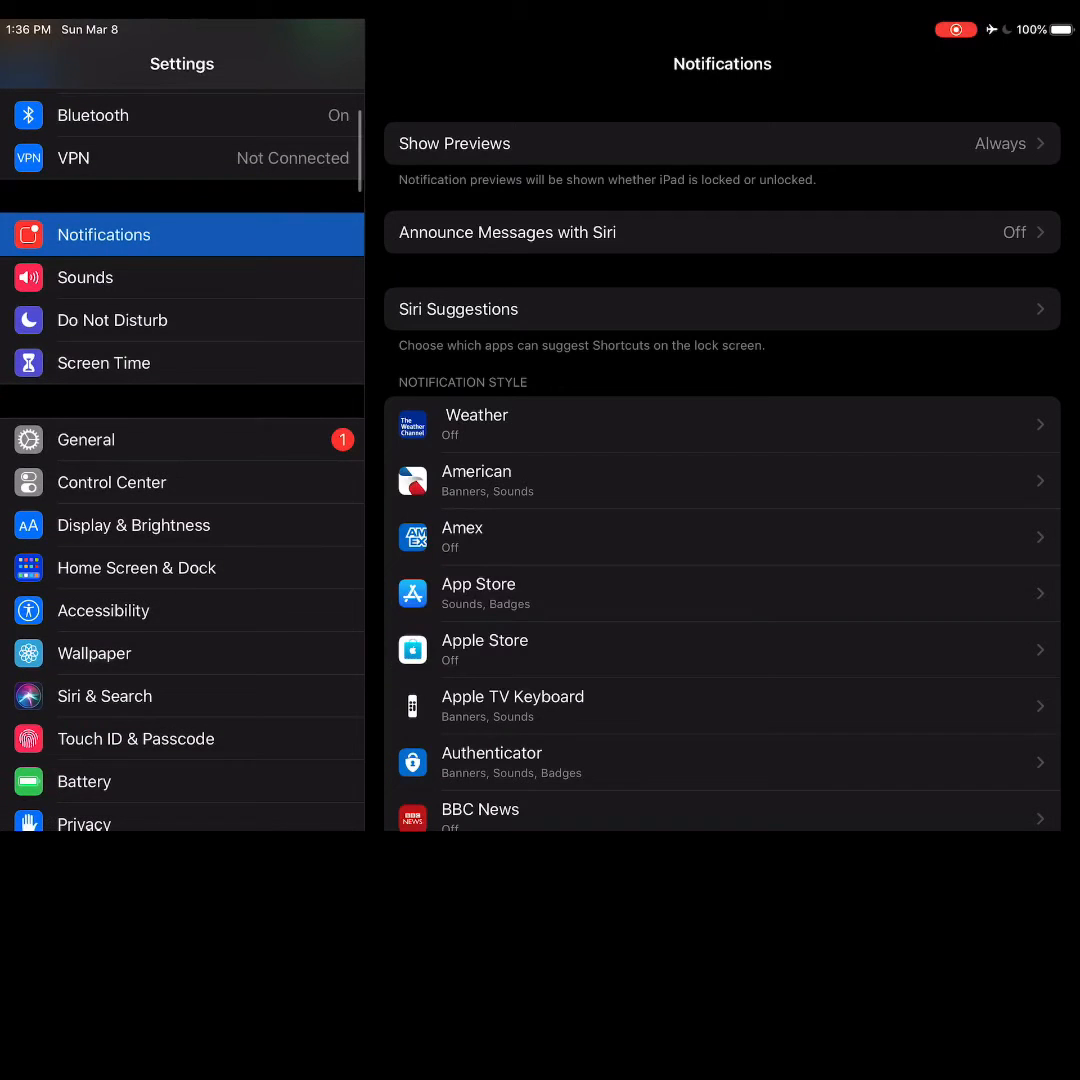
pyautogui.click(112, 482)
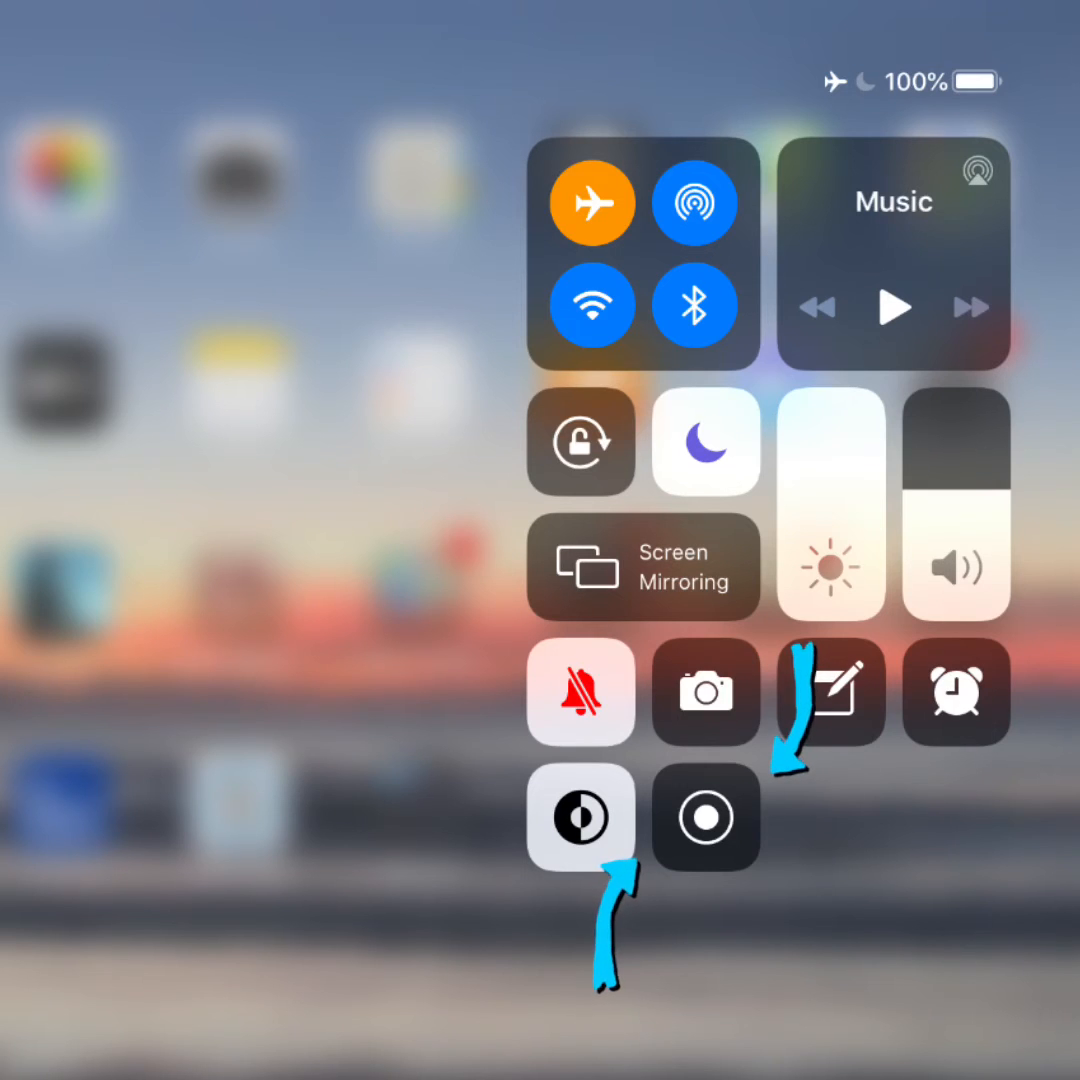
# Long-press Screen Recording in Control Center to show its recording options
pyautogui.click(705, 818)
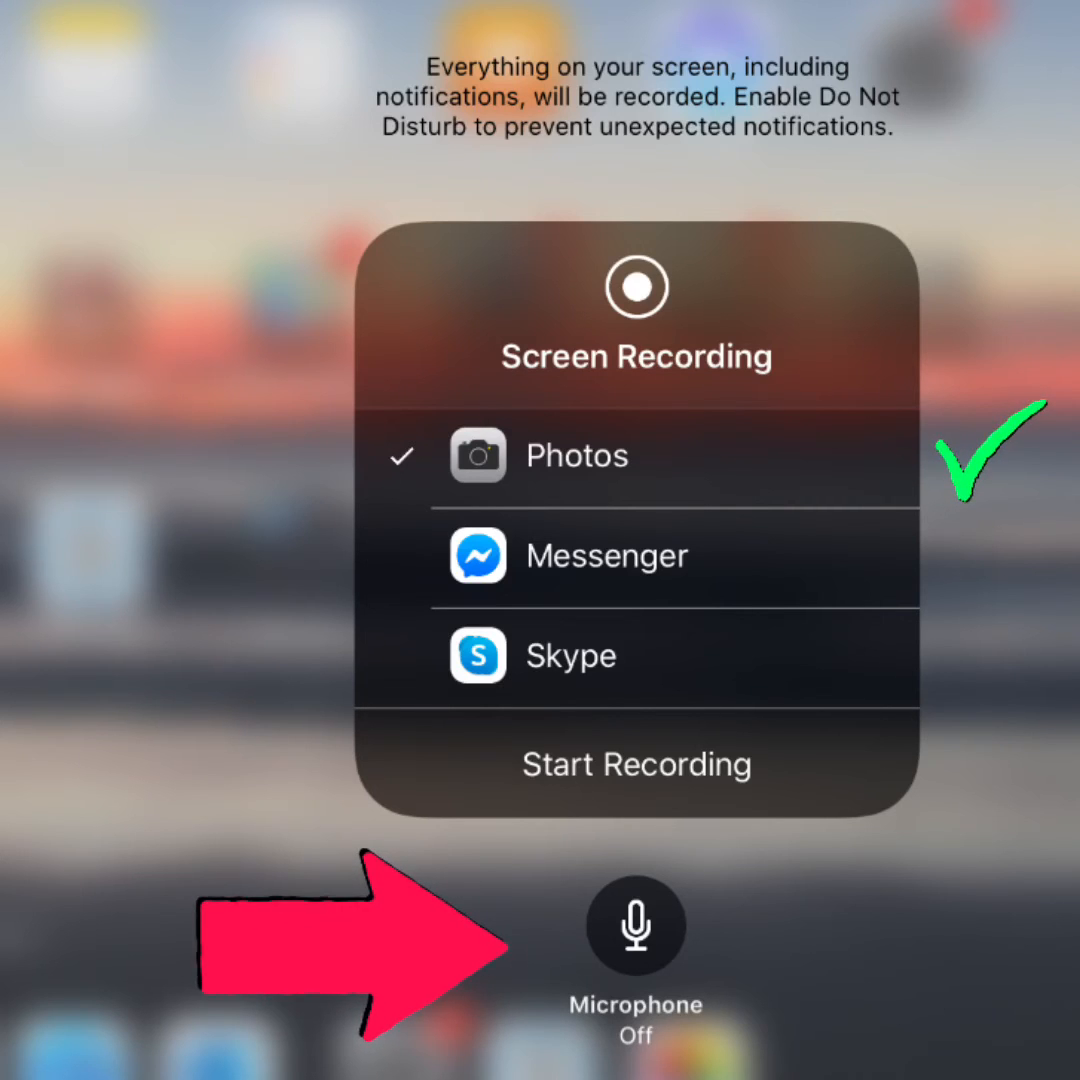
# Start screen recording to Photos with microphone on, then open the Productivity folder
pyautogui.click(635, 925)
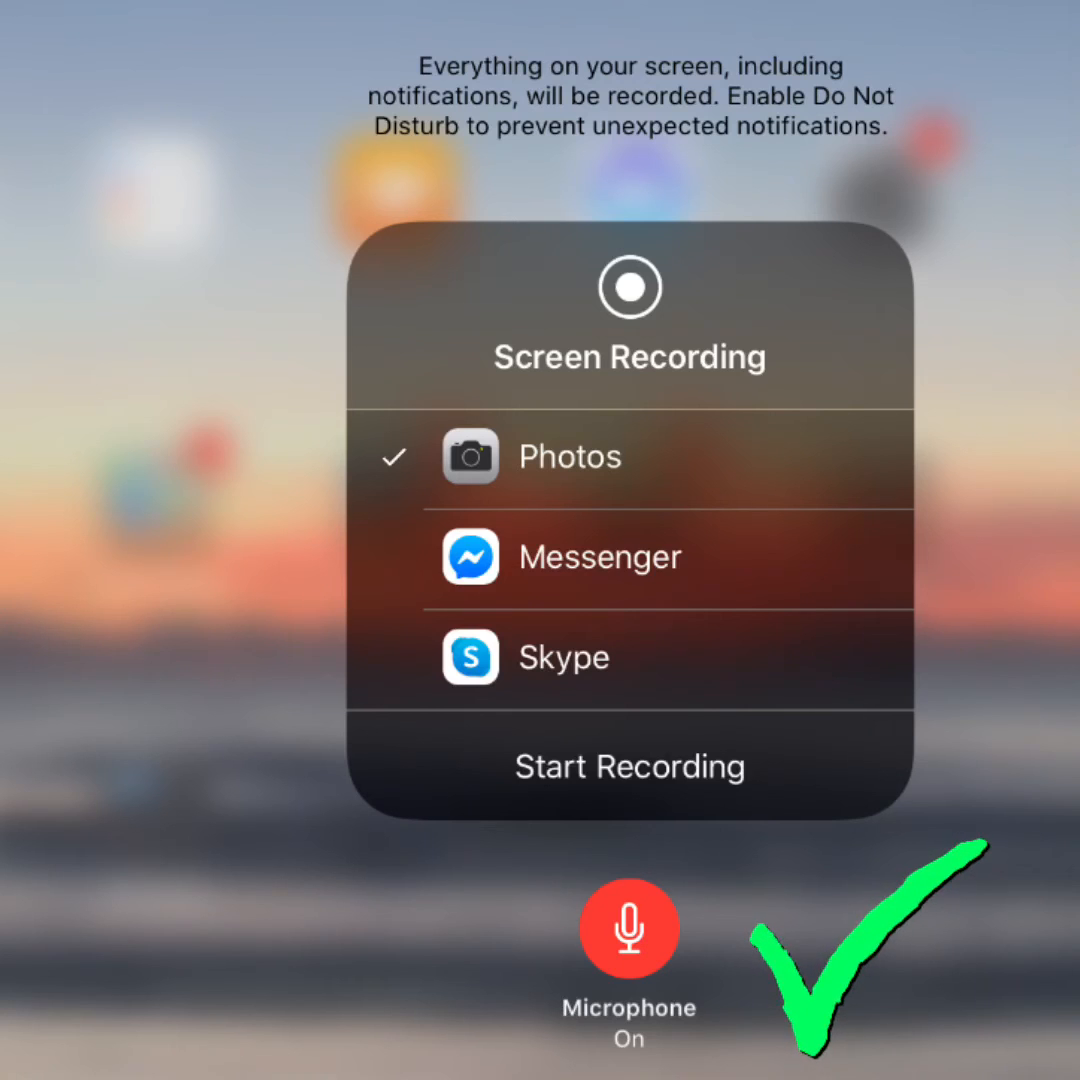
pyautogui.click(629, 766)
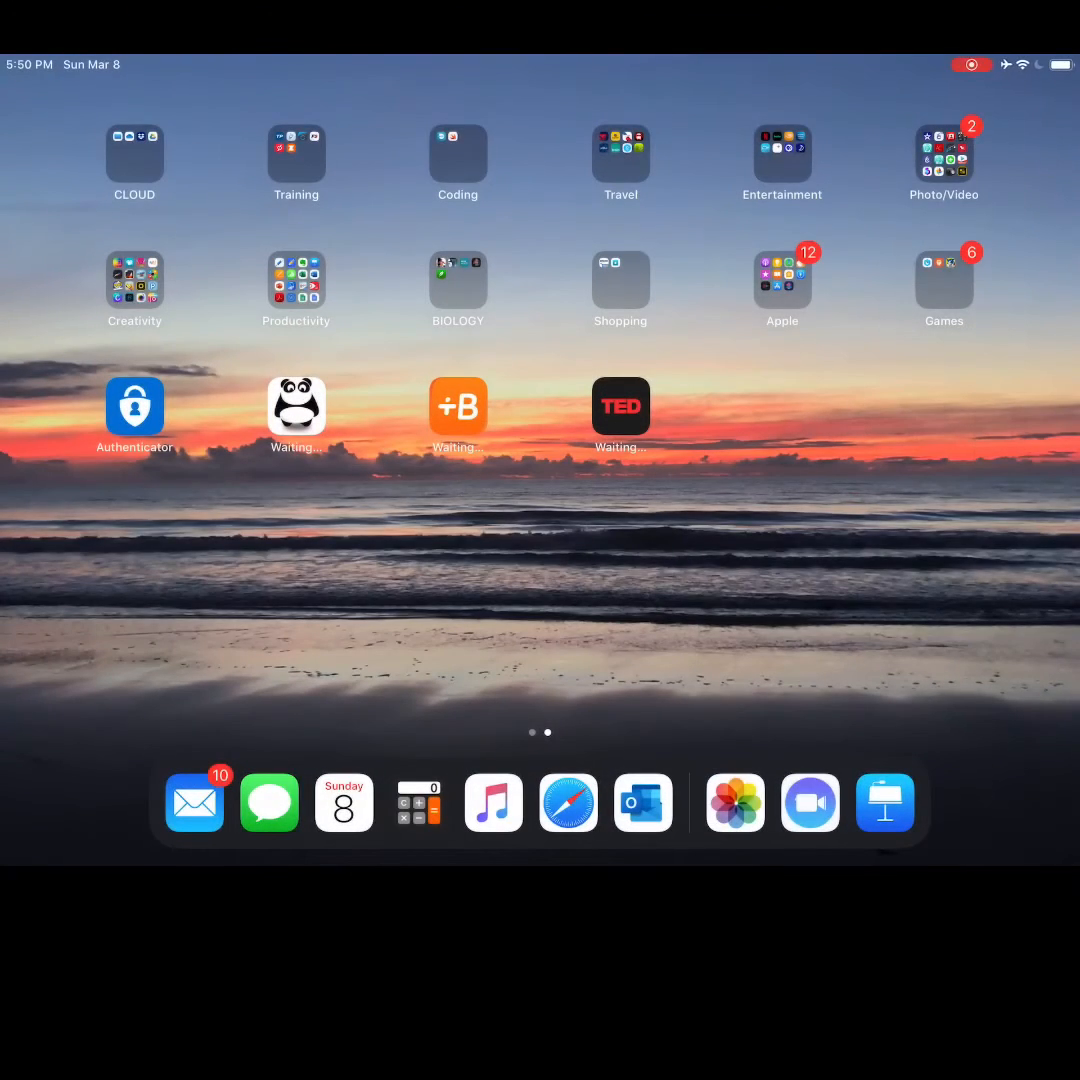
pyautogui.click(296, 281)
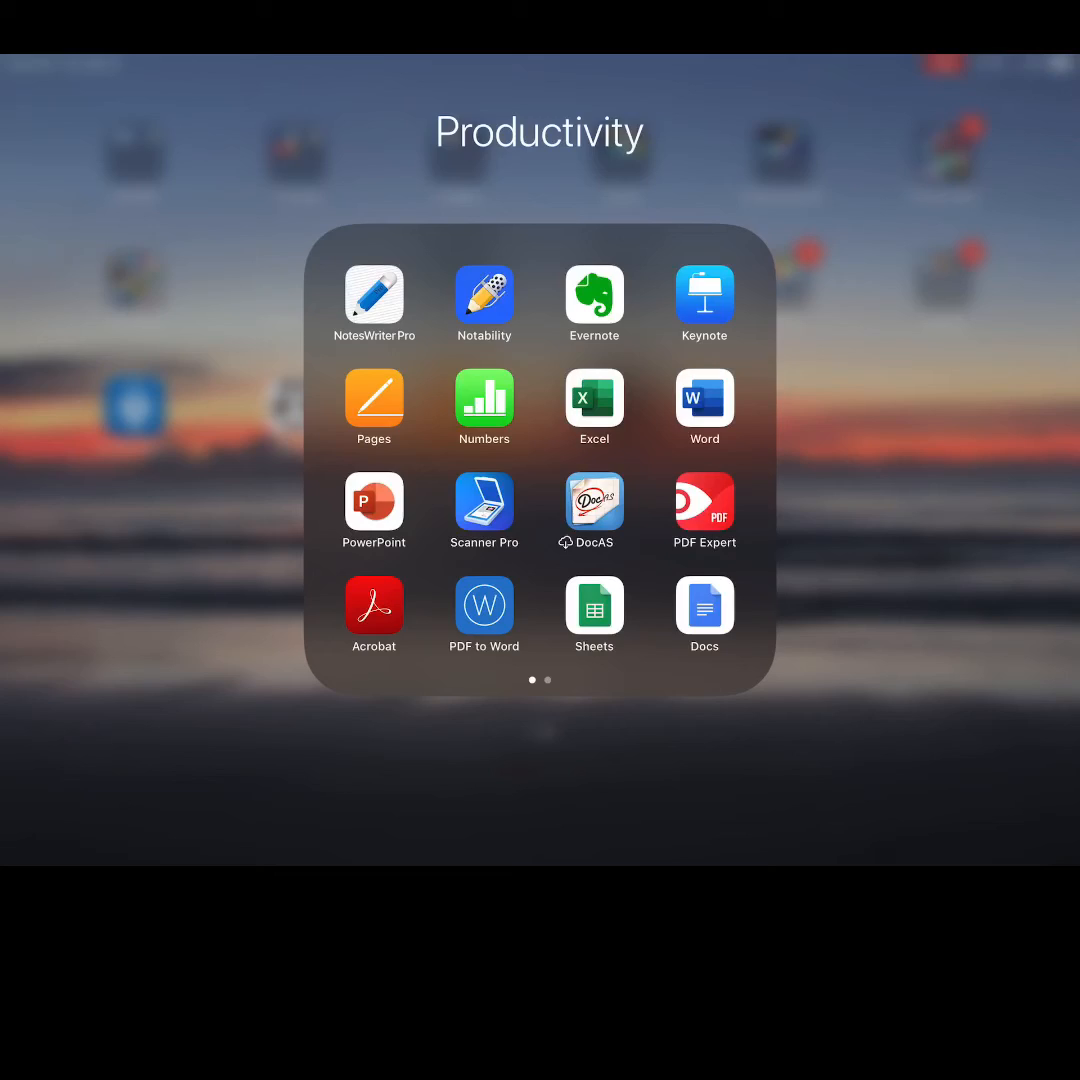